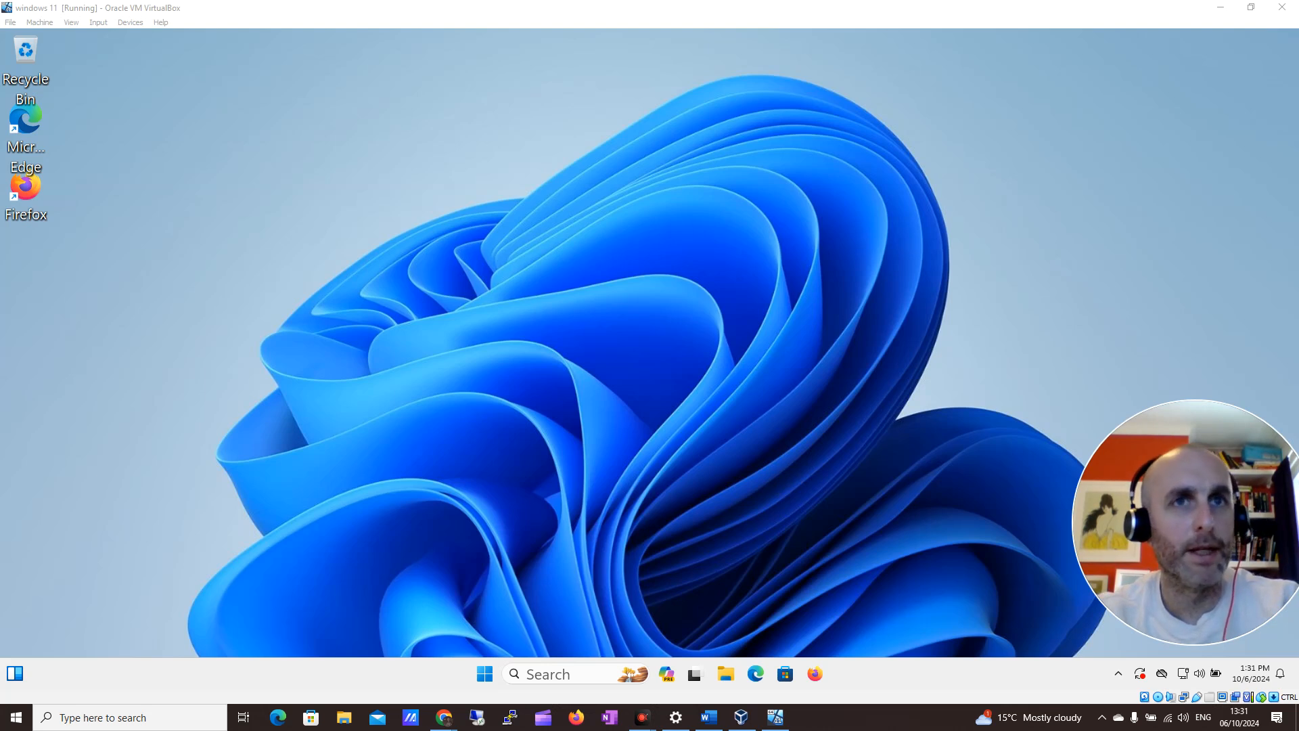
mouse_move(825, 603)
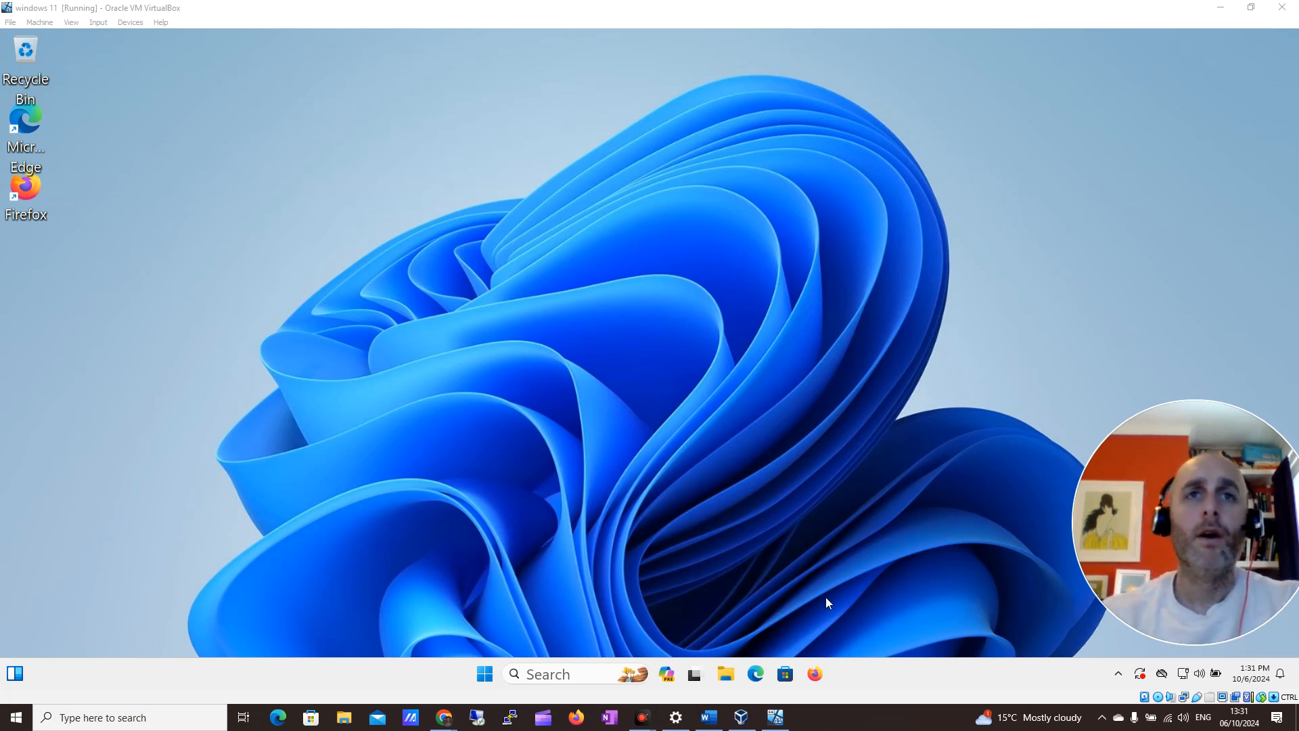
mouse_move(549, 413)
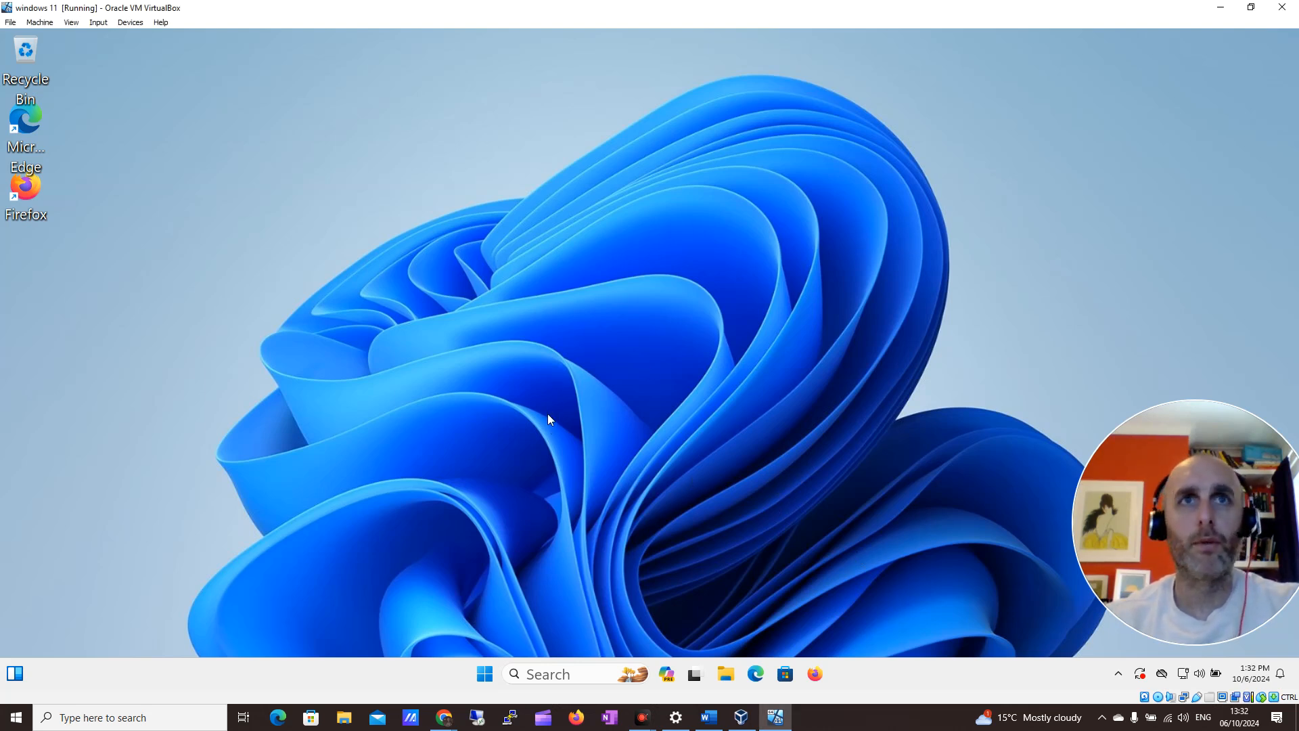
mouse_move(46, 207)
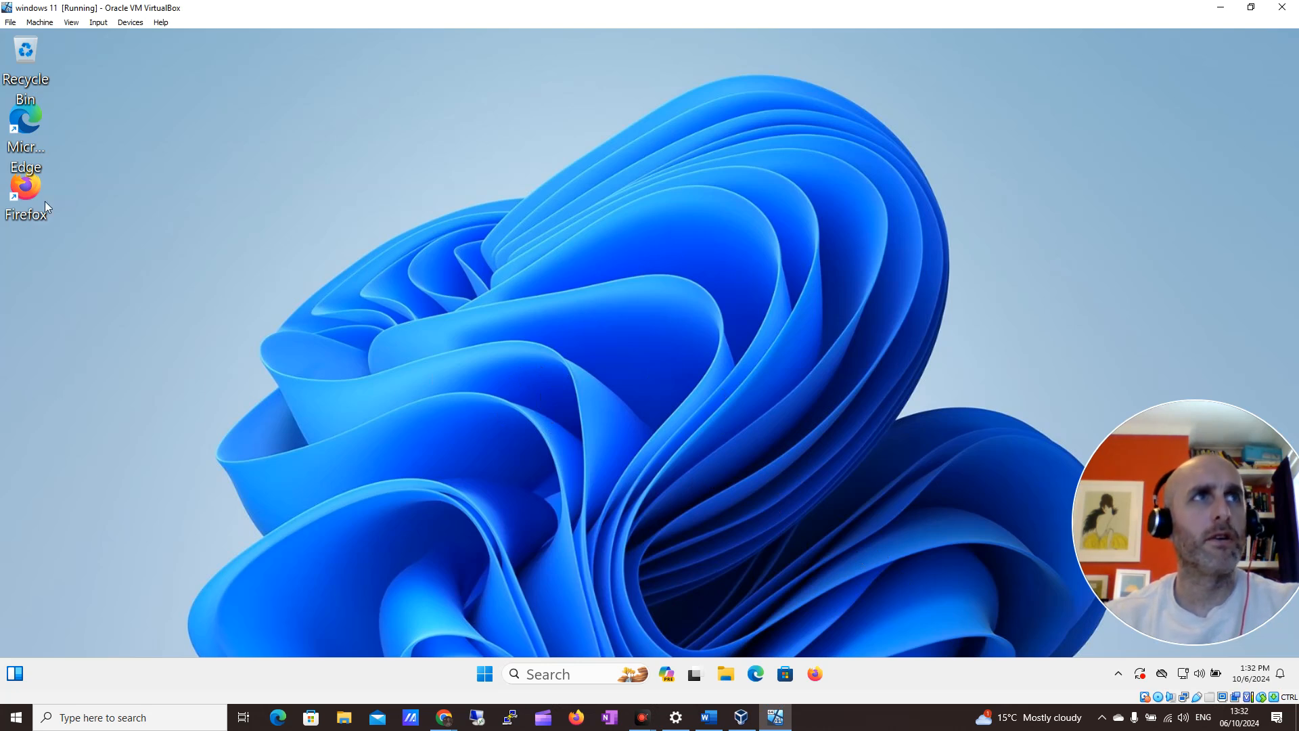
mouse_move(585, 486)
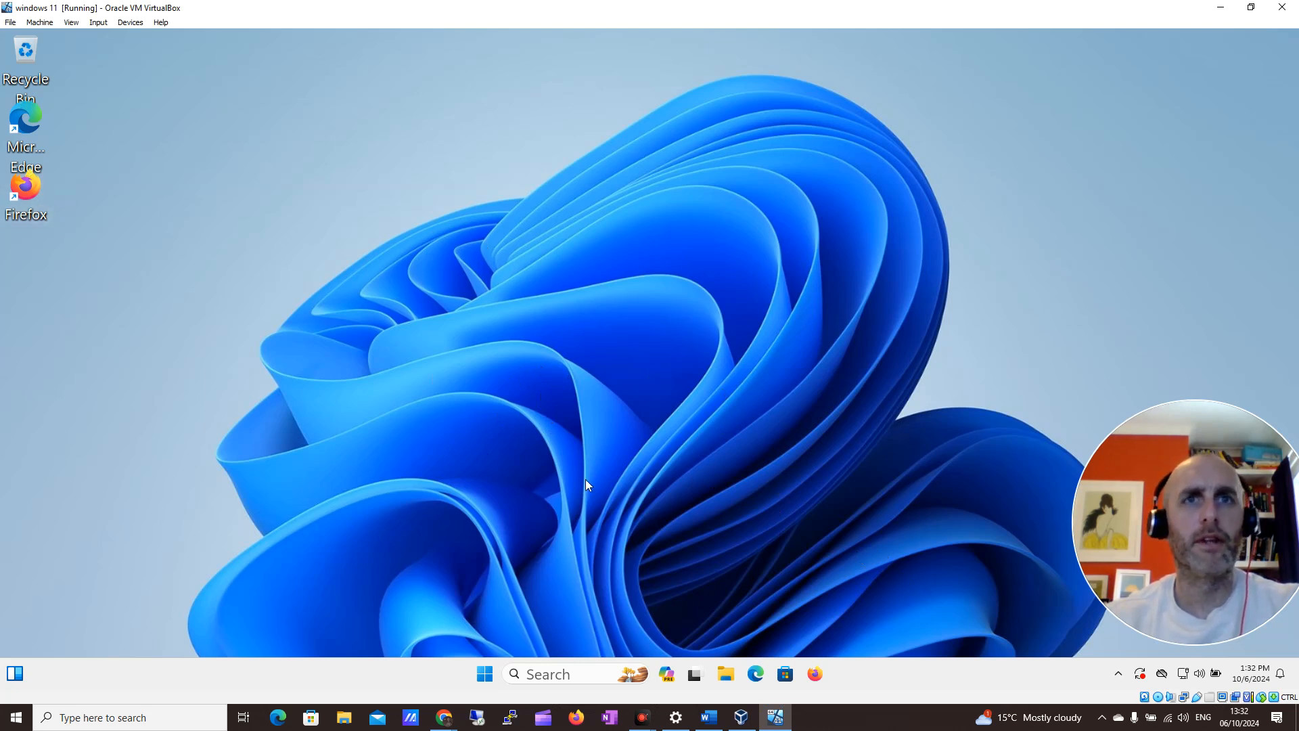
Step: Search 'sett' from the taskbar and launch the Settings app from the results
click(562, 674)
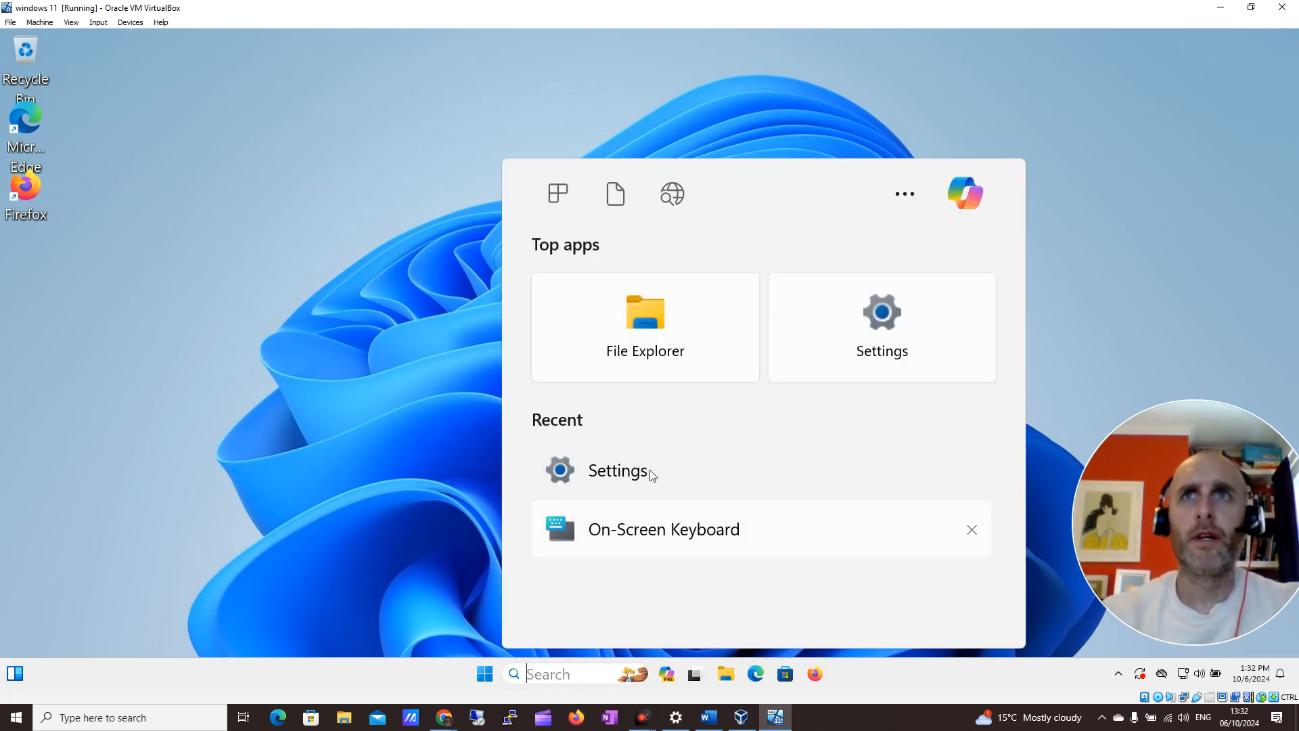
text(sett)
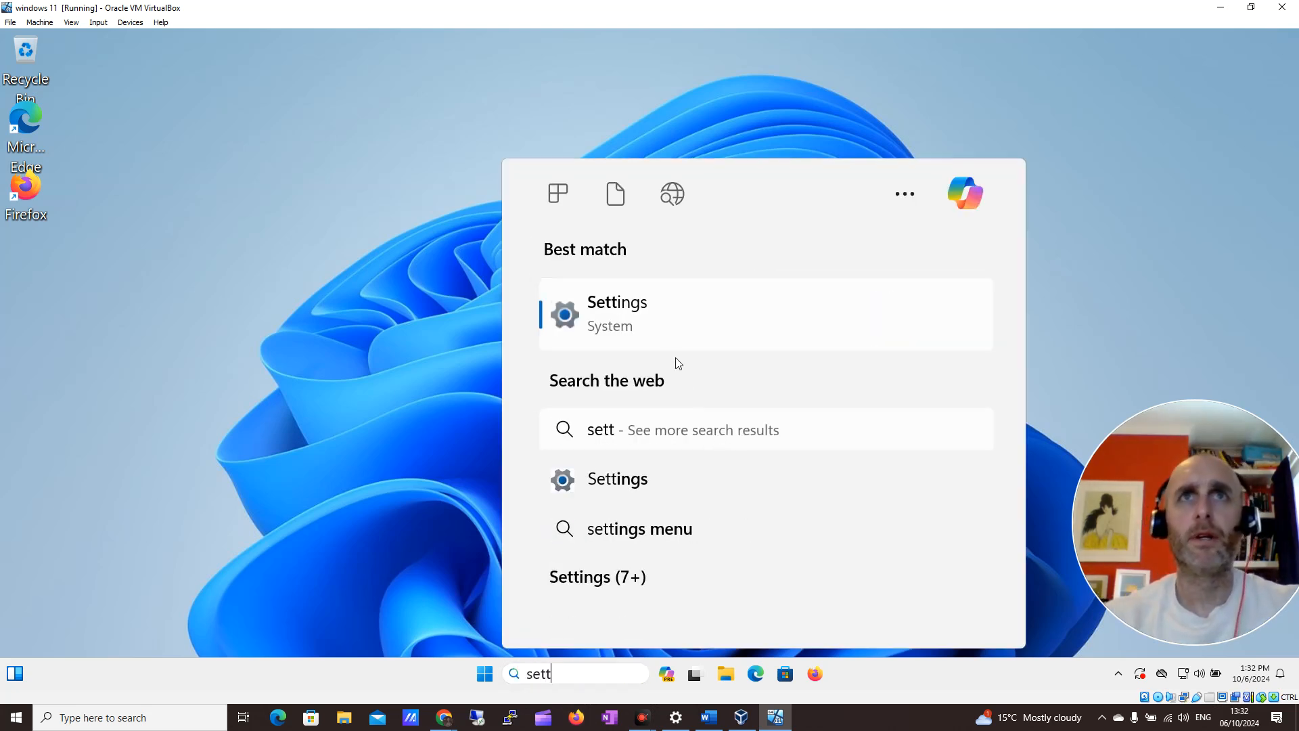
click(617, 313)
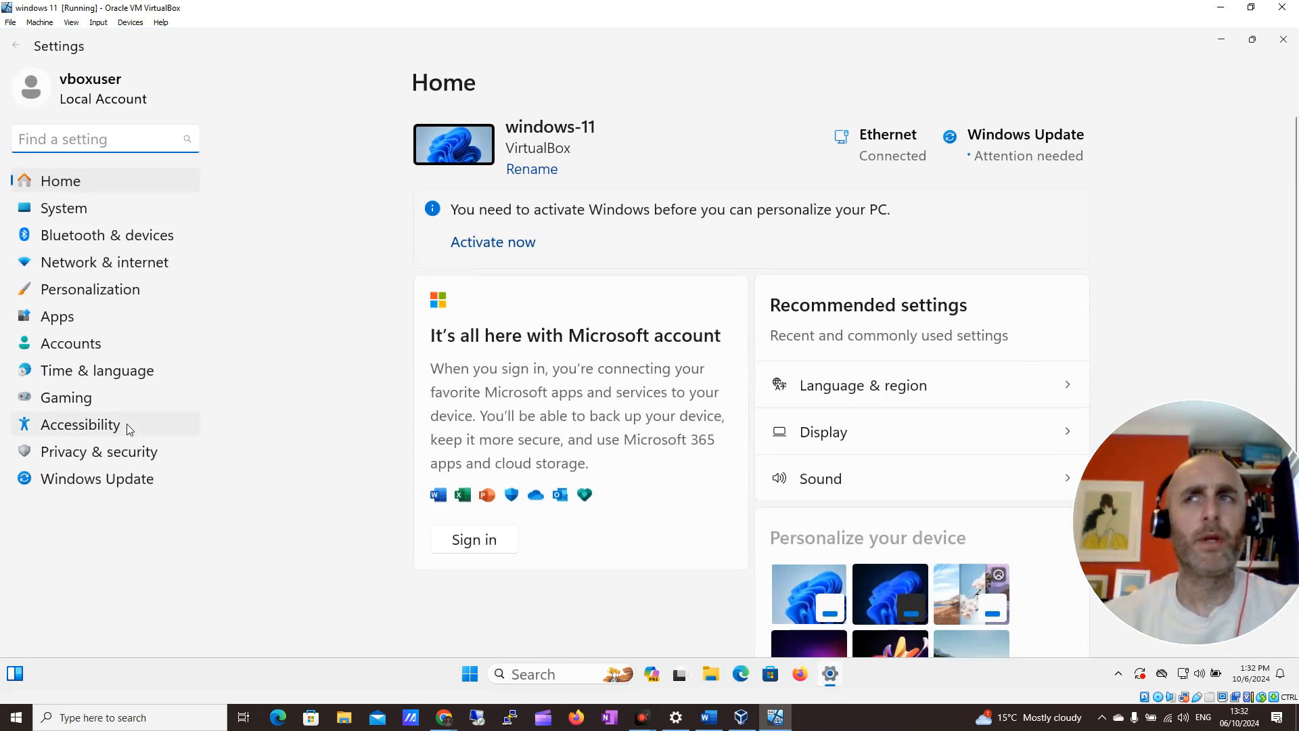
Step: In Accessibility's Mouse pointer and touch, choose the Custom pointer style with the pink recommended colour
click(80, 424)
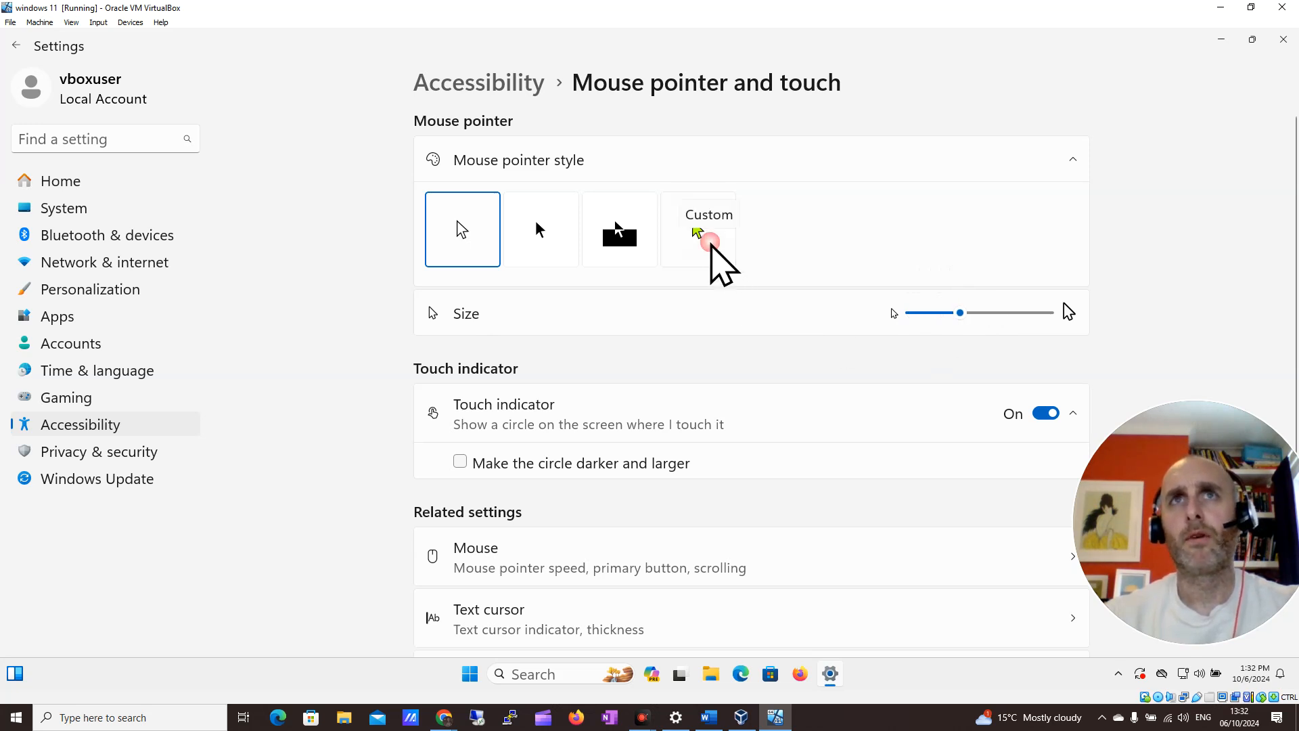
click(698, 241)
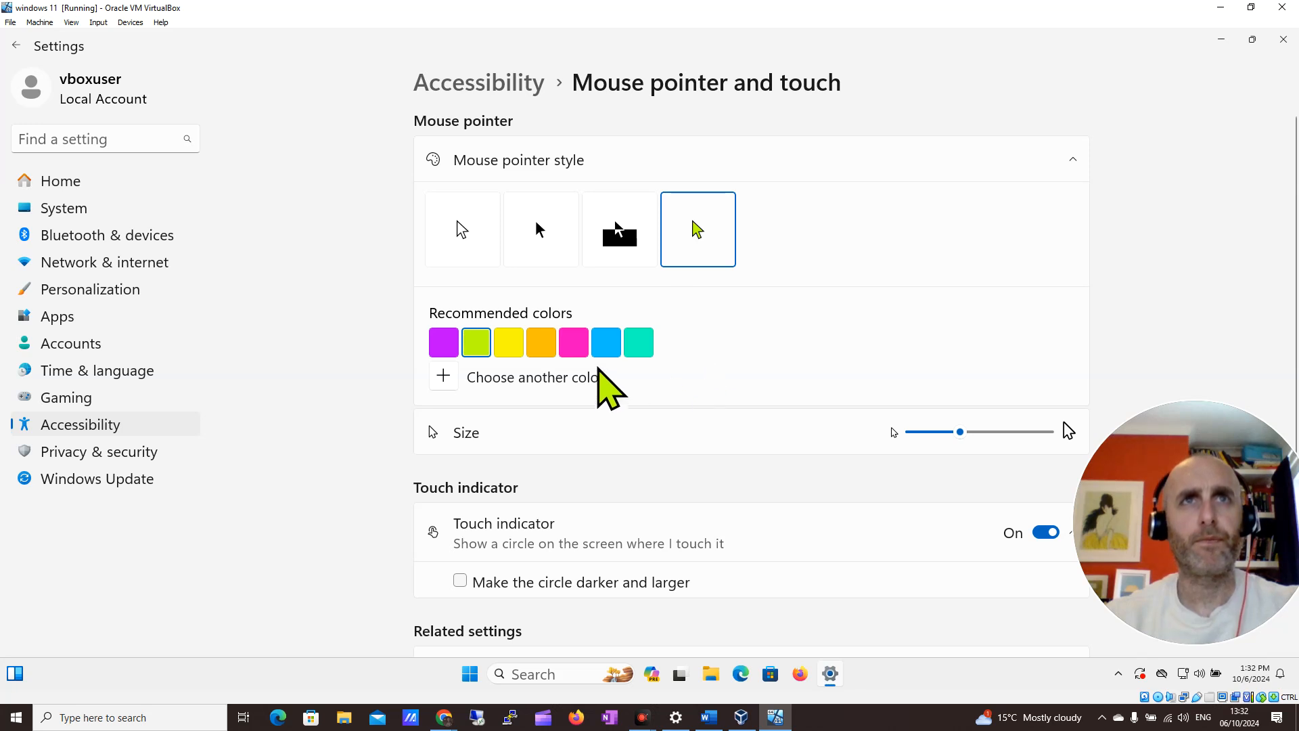
mouse_move(573, 341)
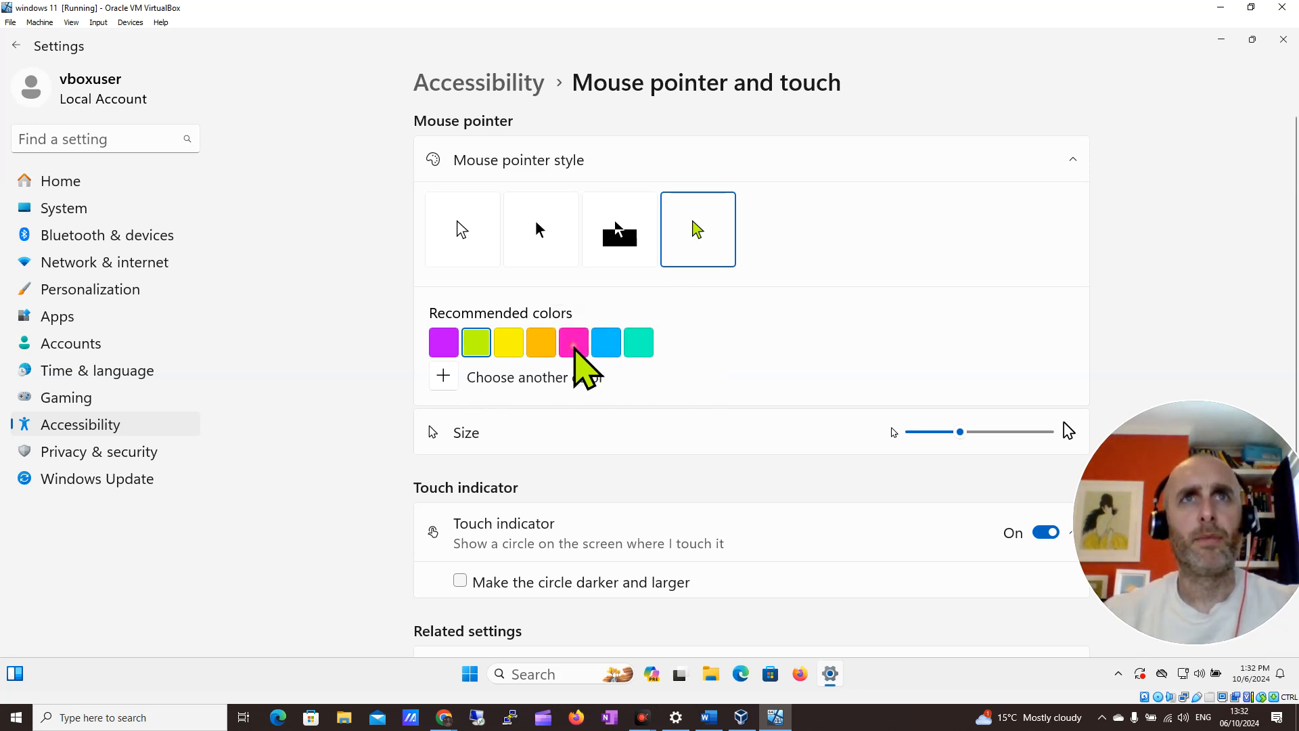
scroll(down, 3)
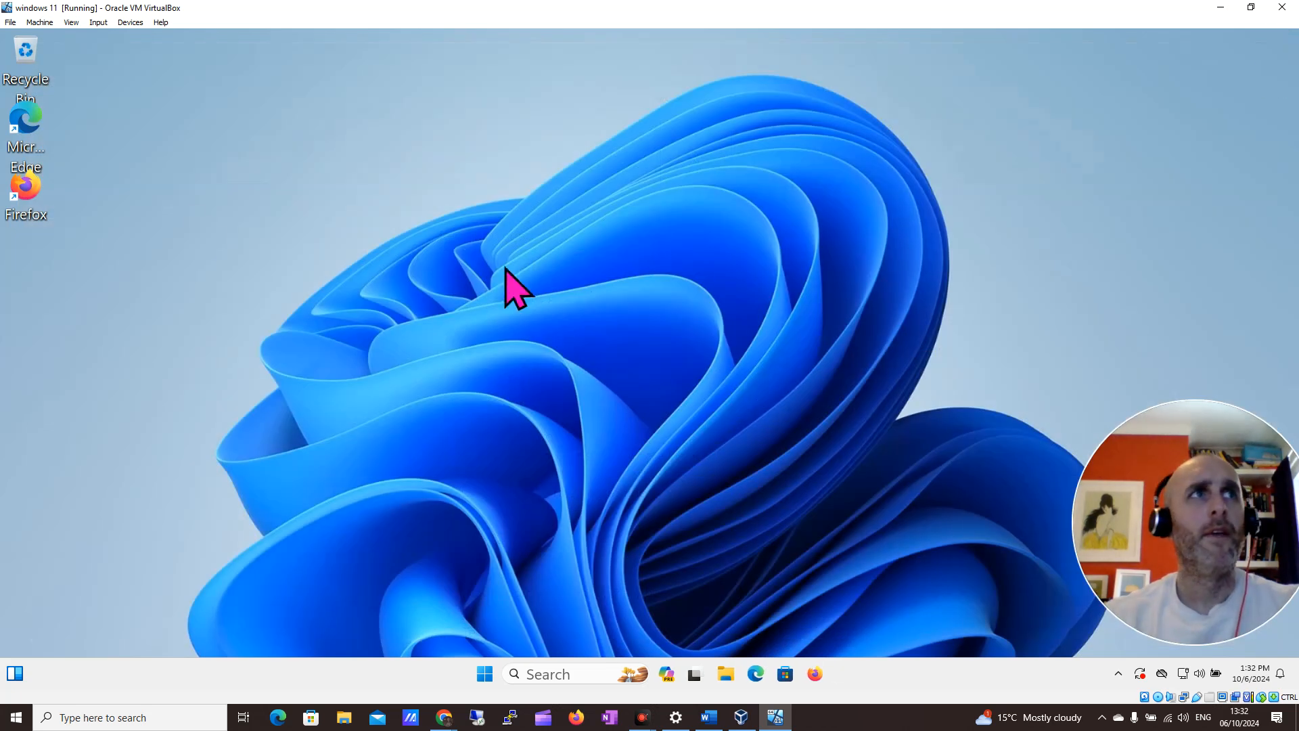
mouse_move(559, 435)
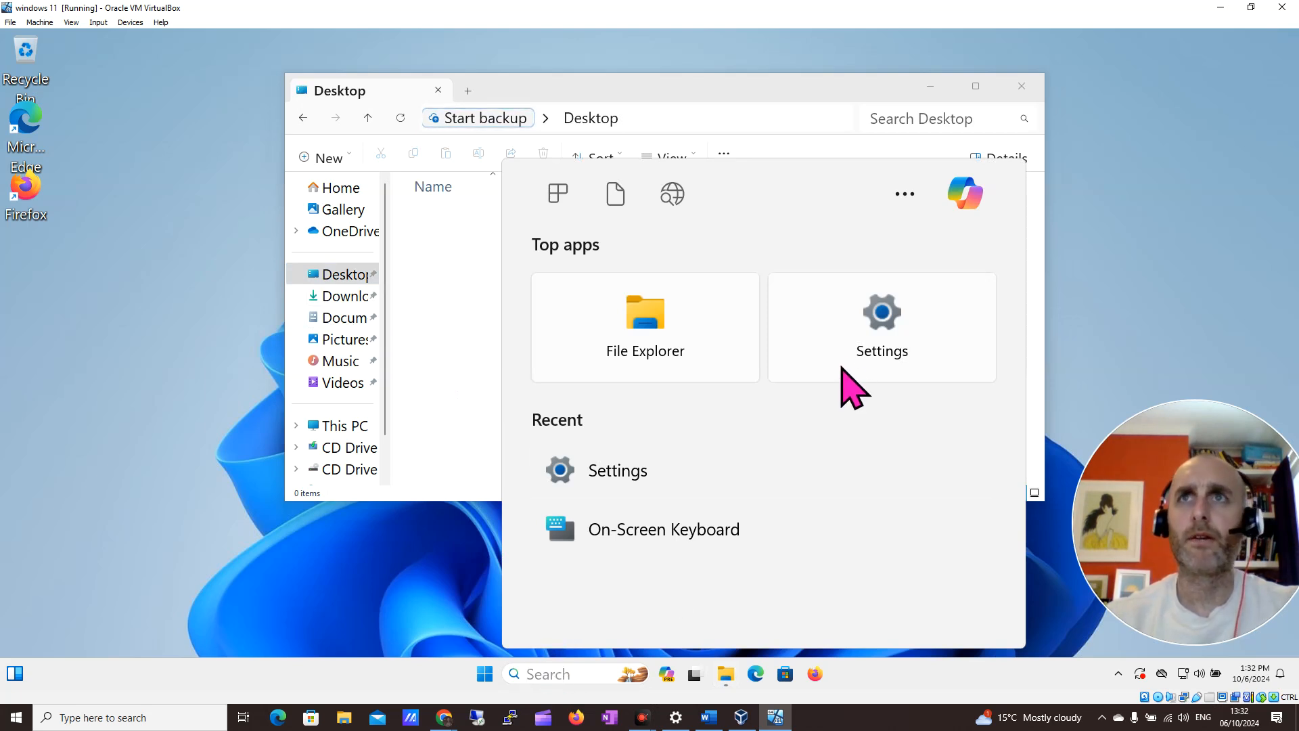
Step: Reopen Settings from Top apps and go to the Accessibility page
click(881, 323)
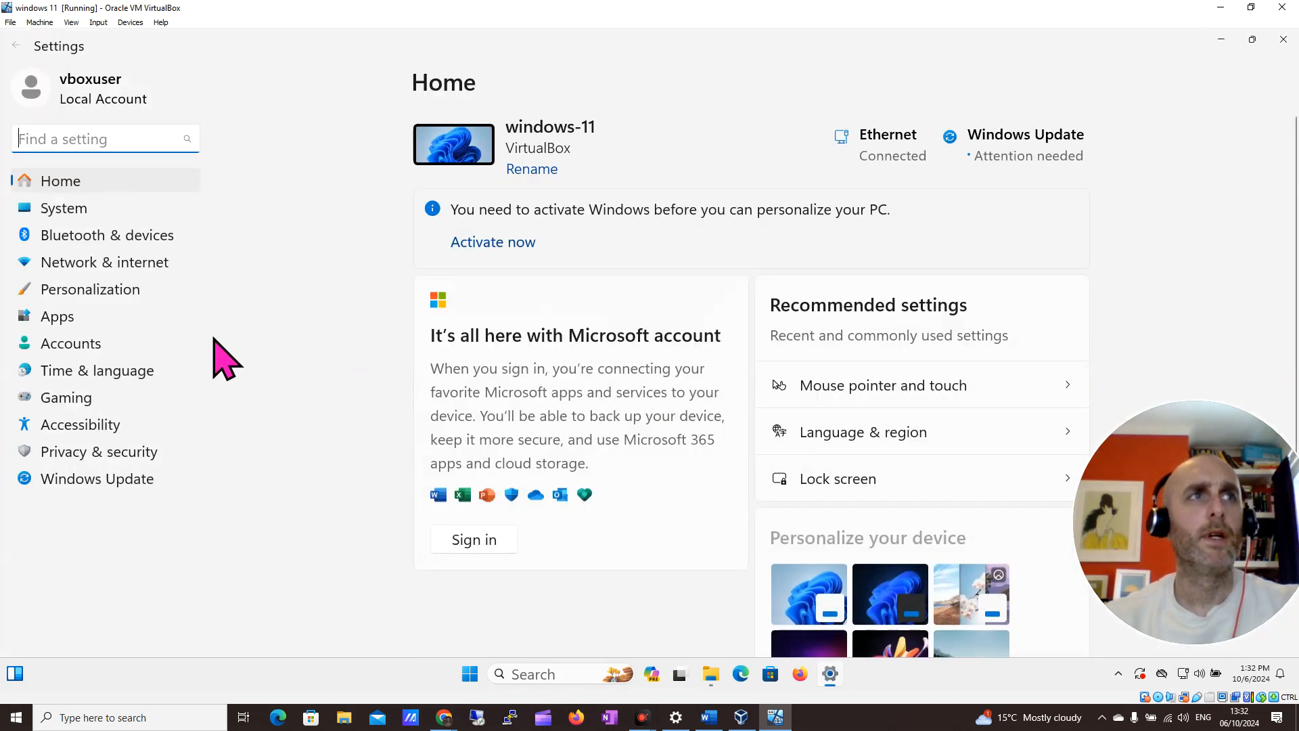
click(80, 423)
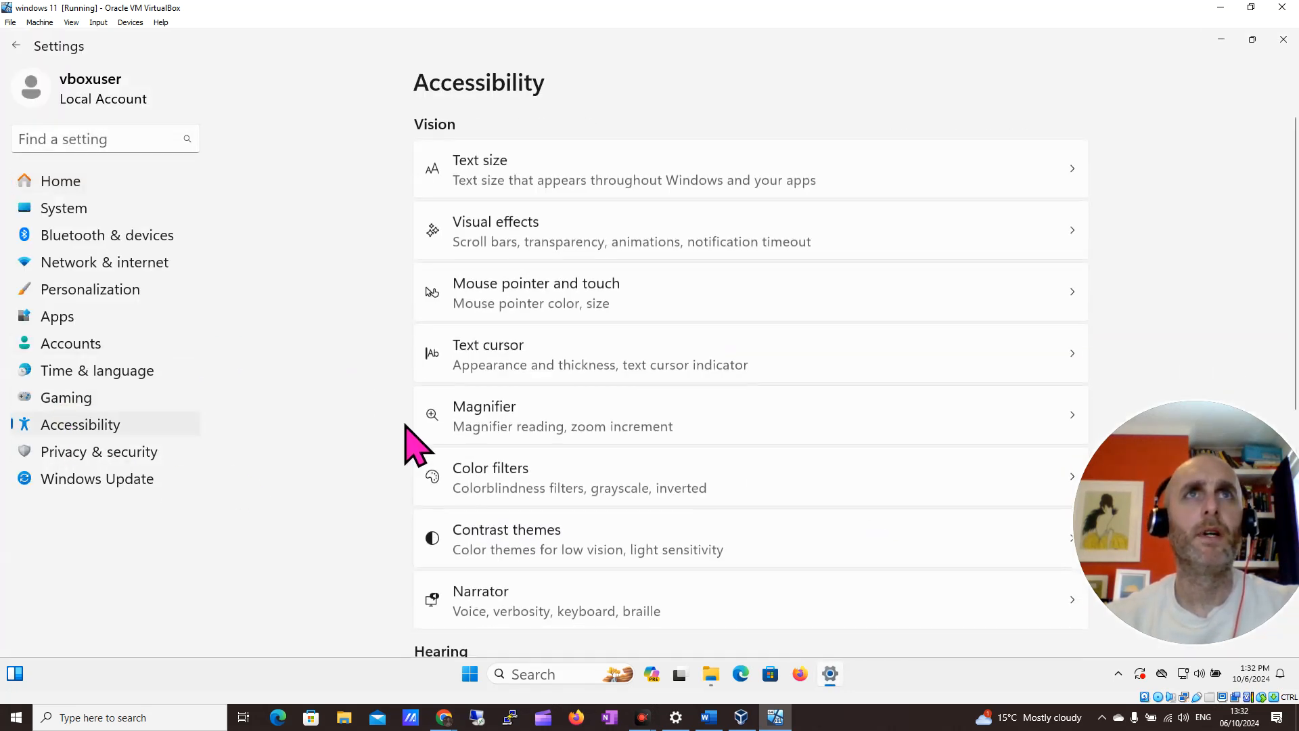
mouse_move(547, 311)
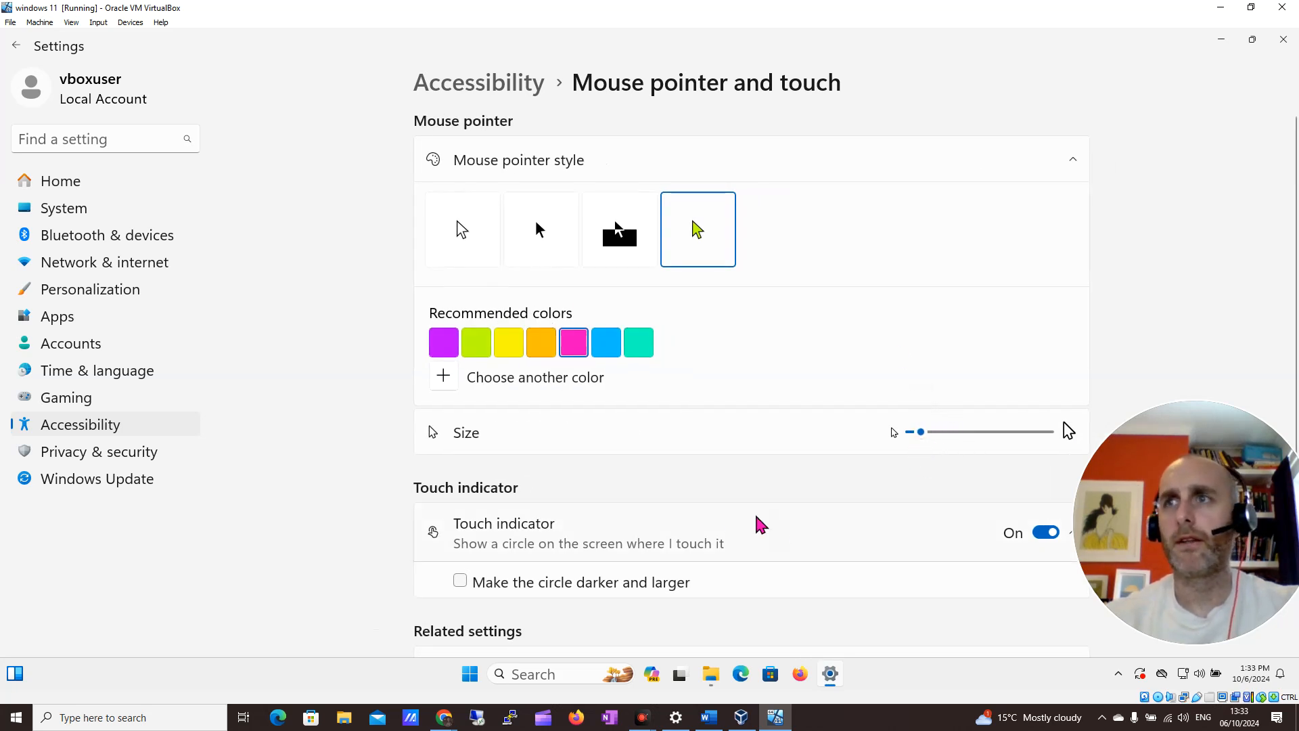
mouse_move(1069, 360)
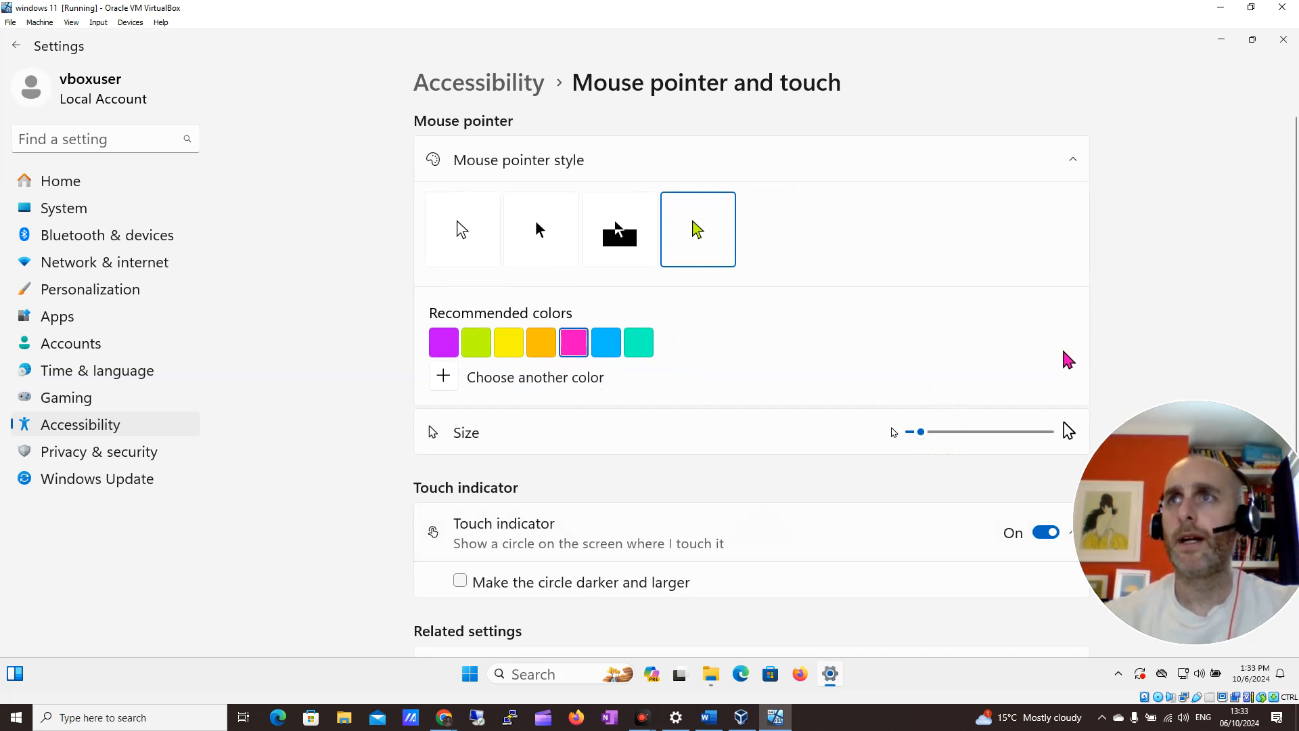
mouse_move(600, 214)
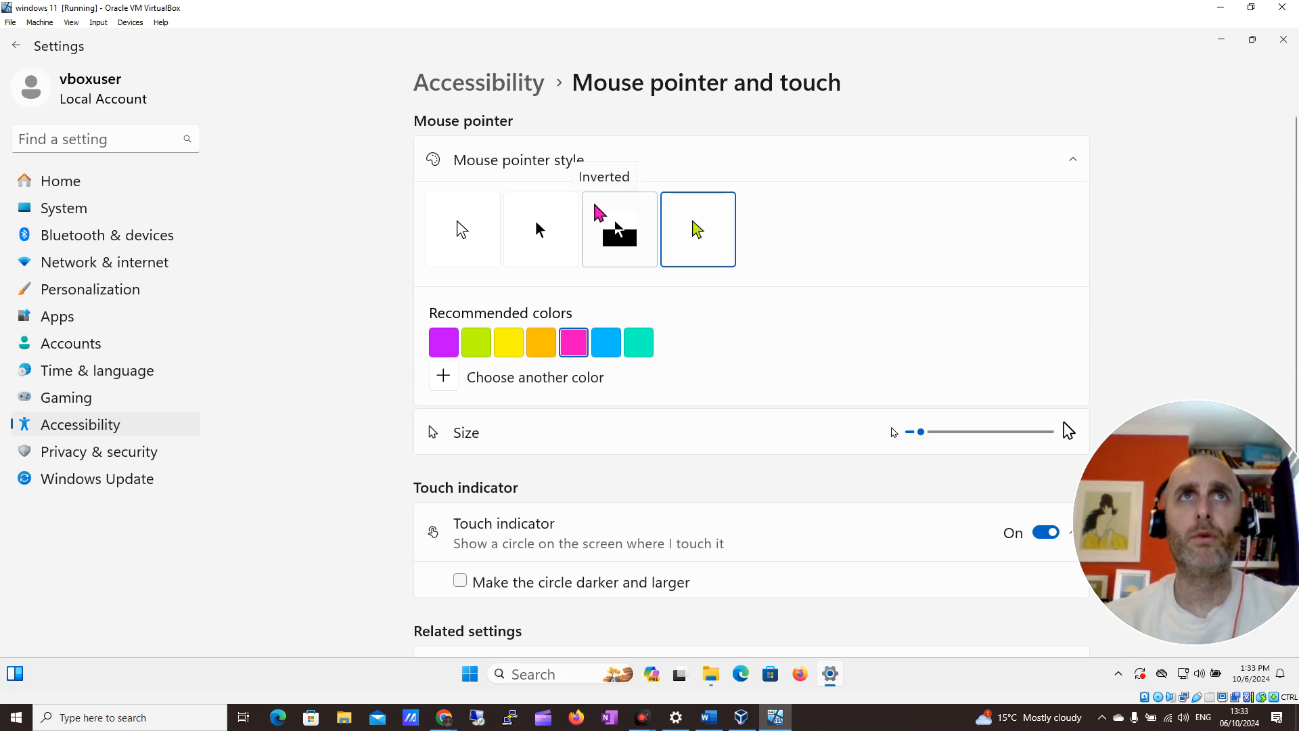
mouse_move(819, 241)
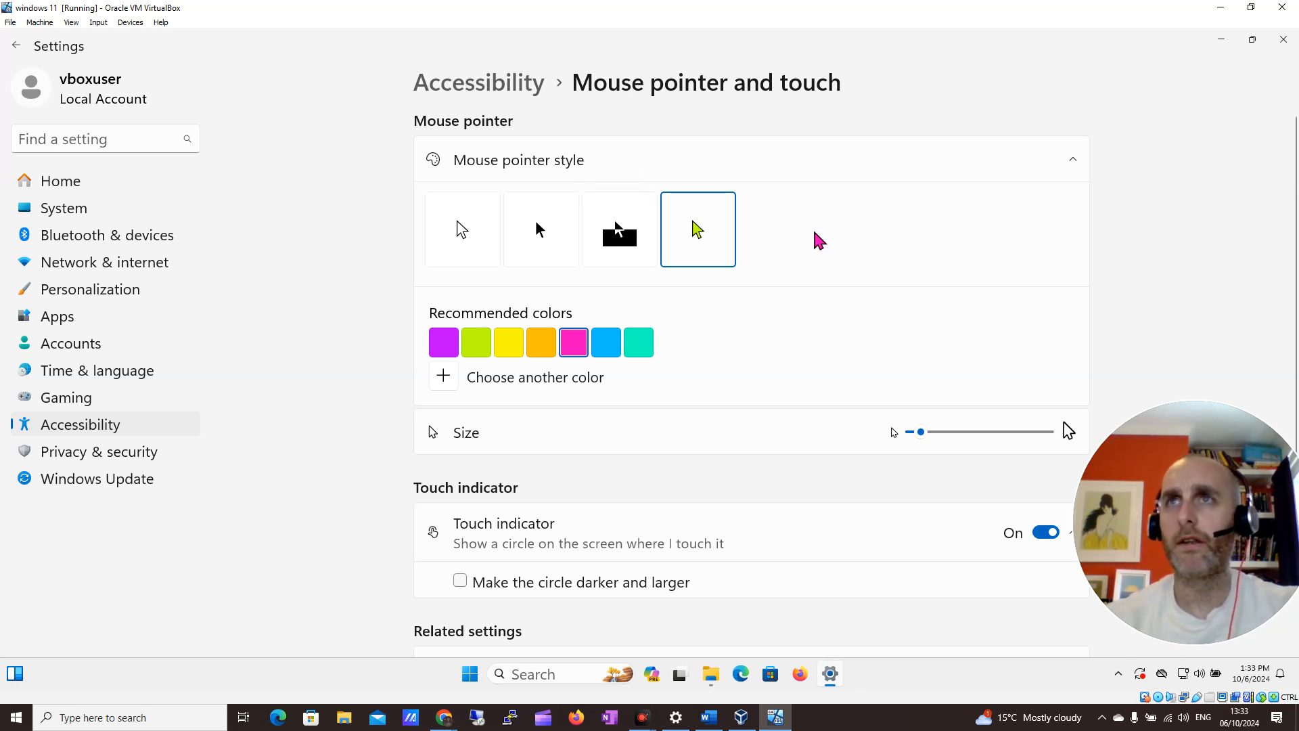
mouse_move(753, 231)
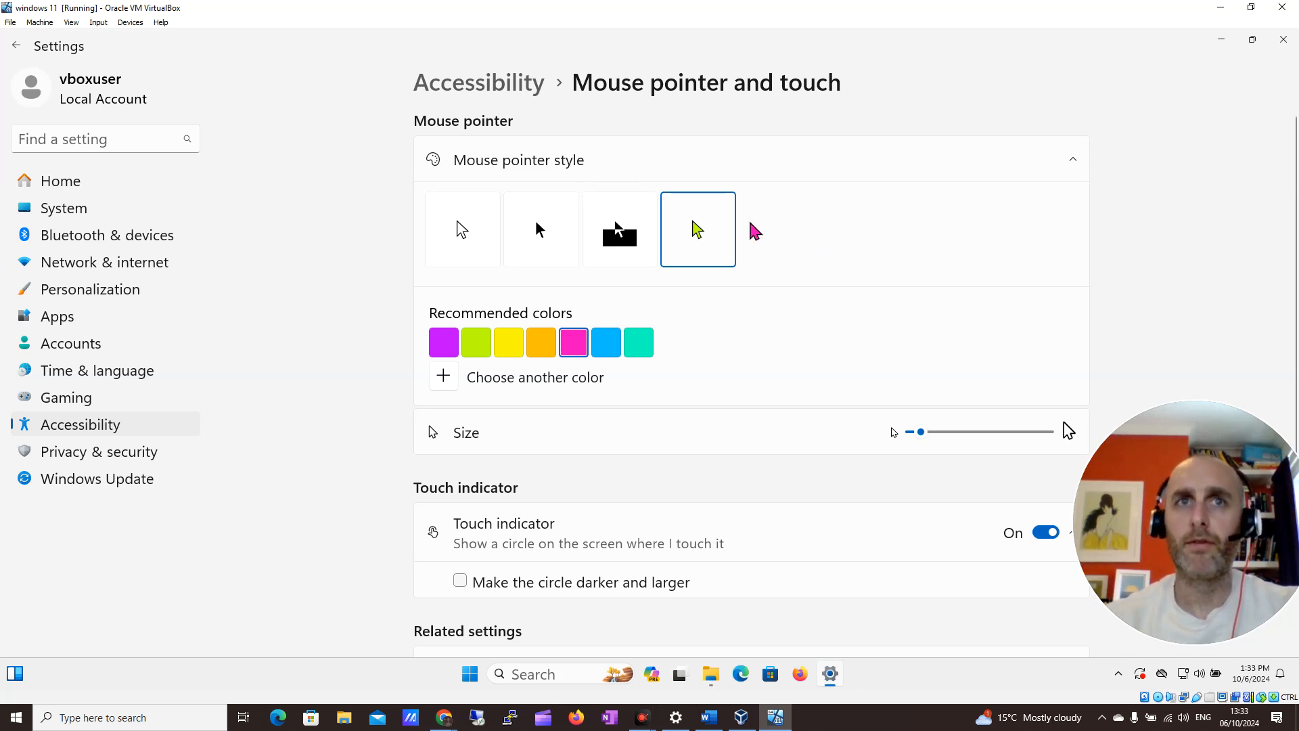
mouse_move(787, 292)
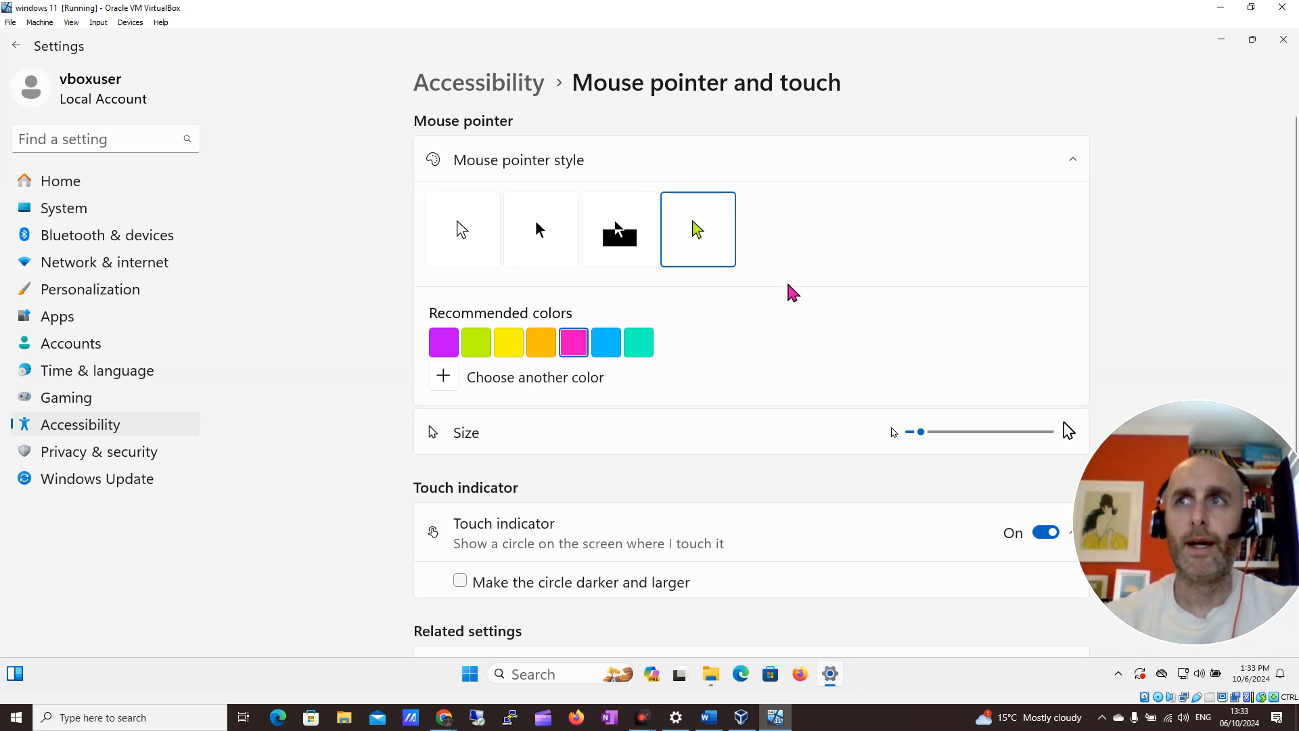
mouse_move(916, 483)
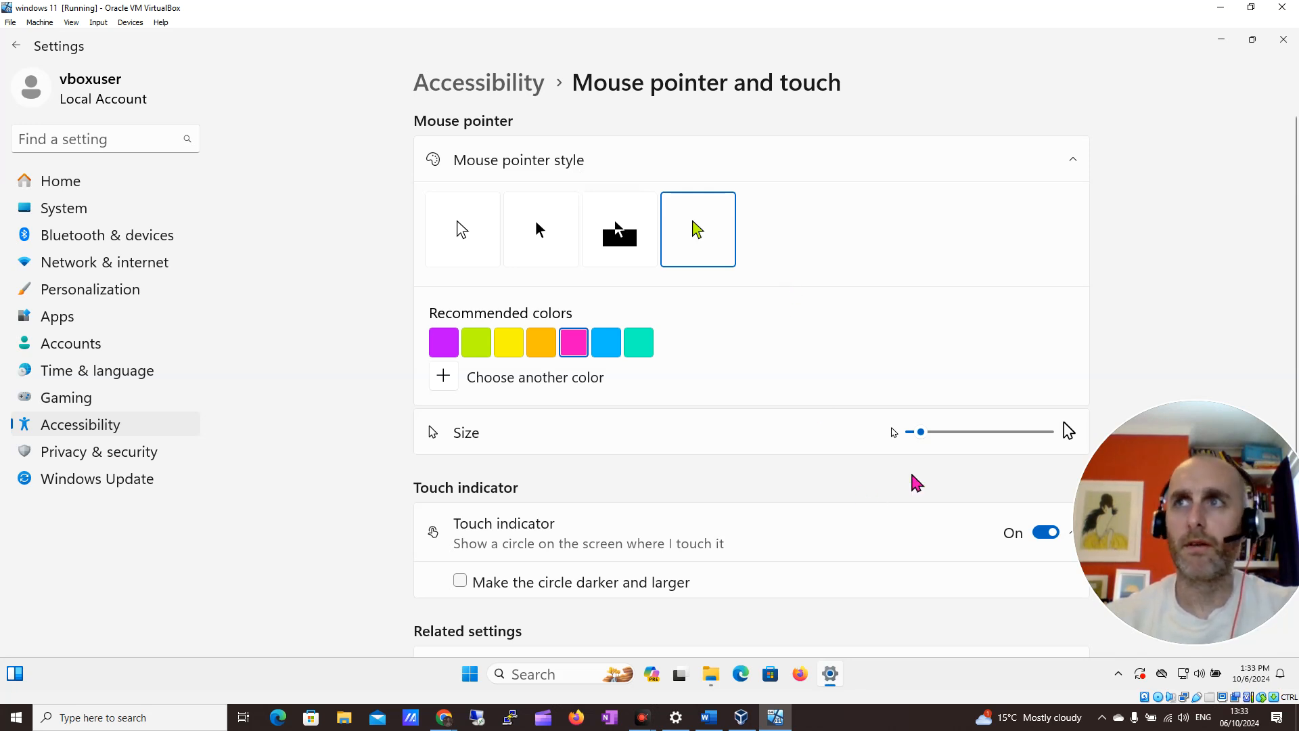